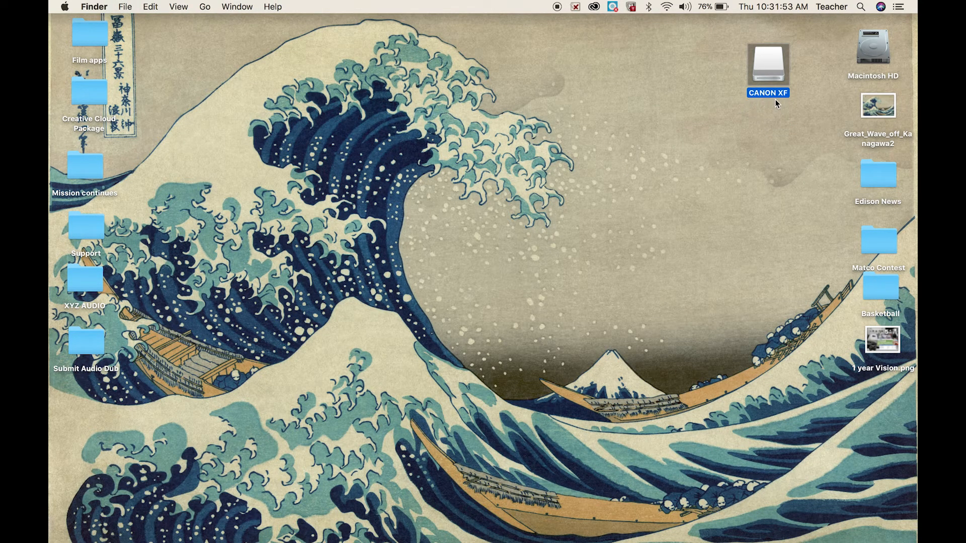
mouse_move(381, 98)
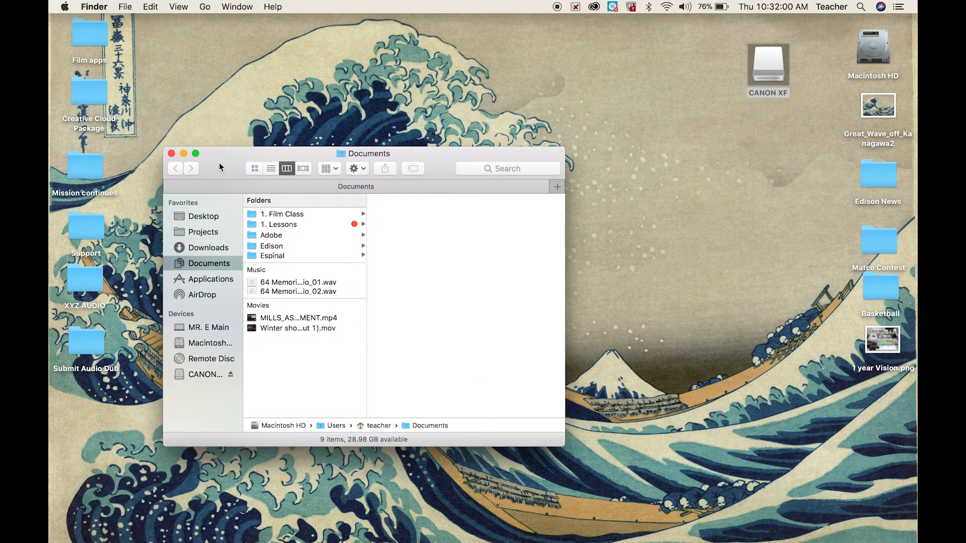
Arrange two Finder windows on Documents side by side, the first moved to the left.
left_click_drag(355, 152, 322, 137)
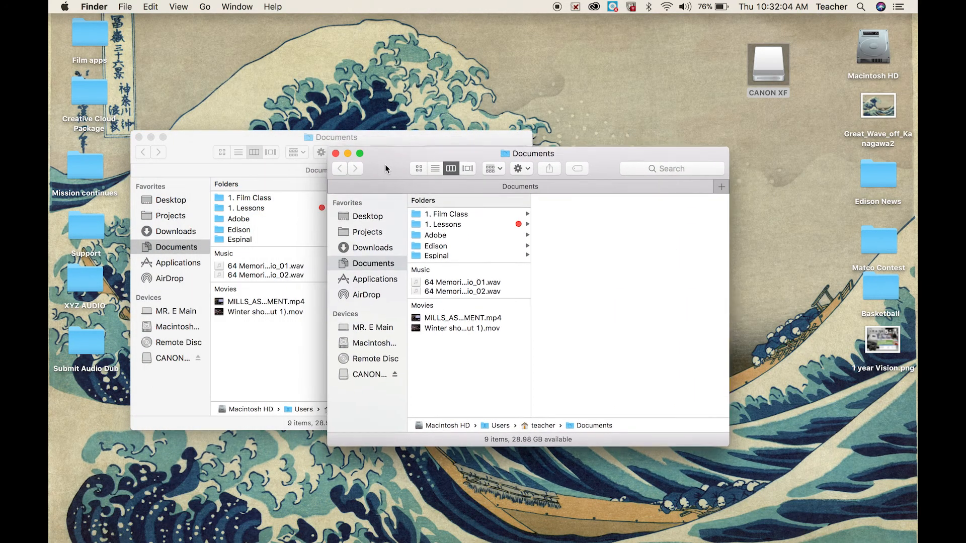
key("cmd+n")
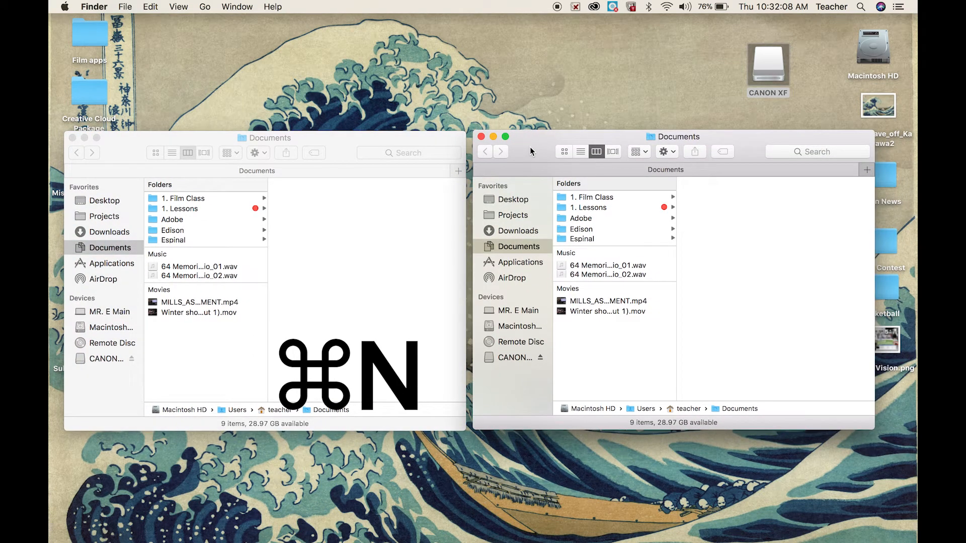
left_click(125, 7)
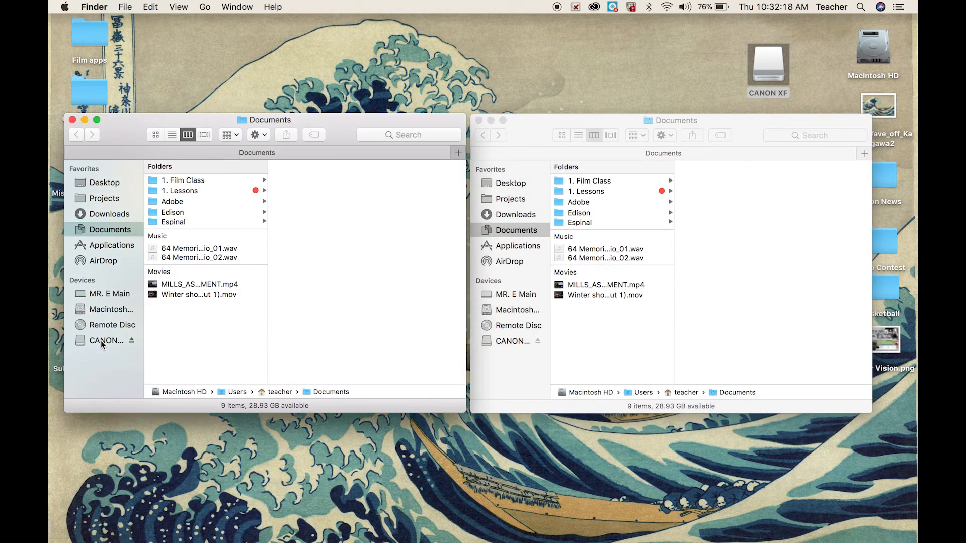
Show the CANON XF card's CONTENTS folder on the left and 1. Film Class on the right.
left_click(105, 341)
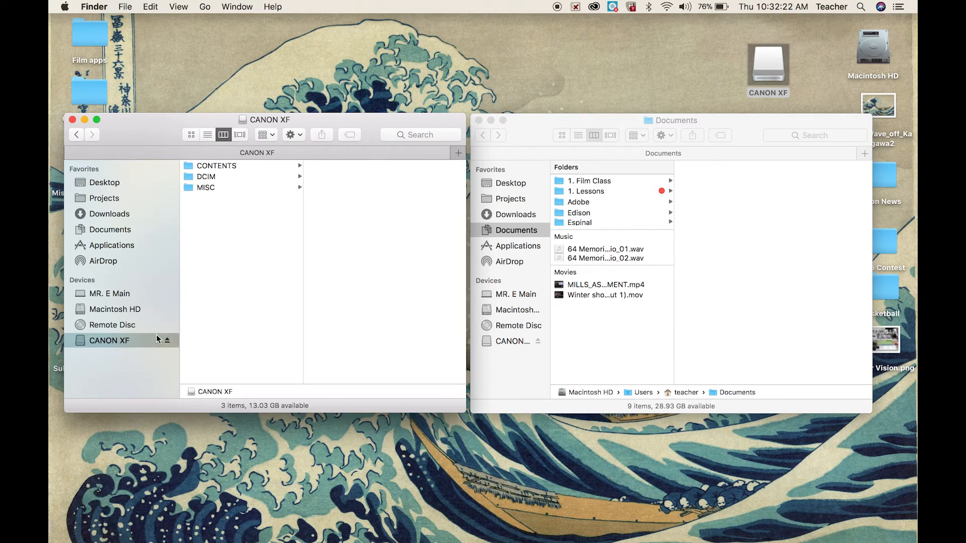
left_click(216, 166)
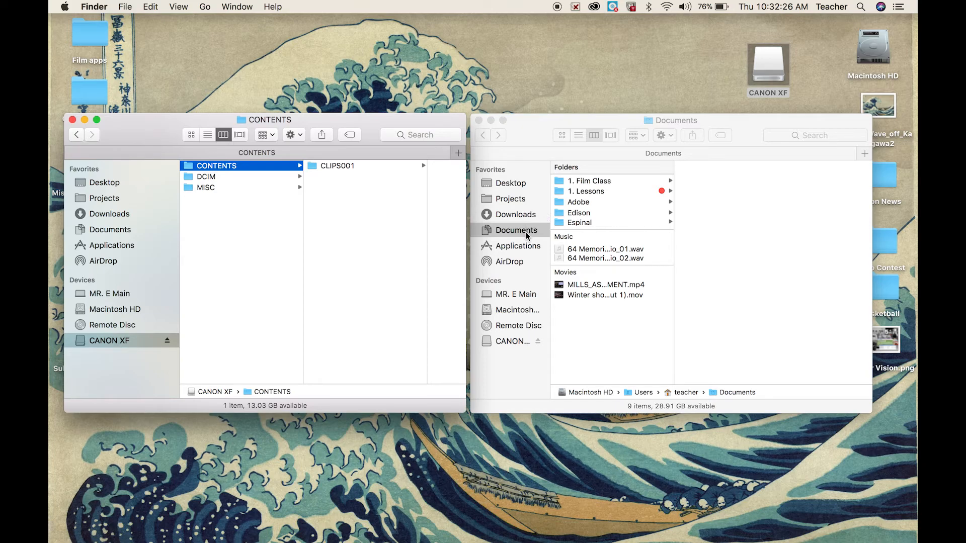
left_click(589, 180)
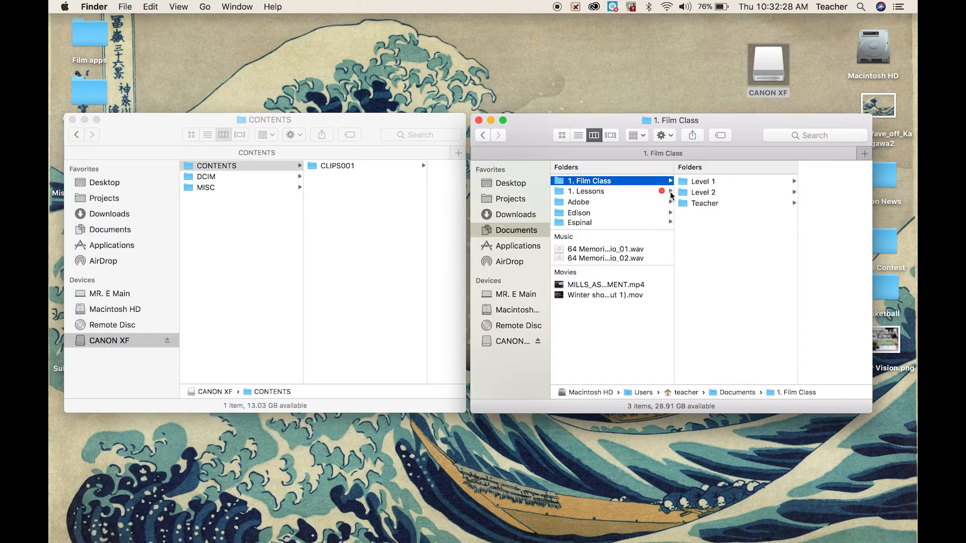
Navigate the right window through Level 1 into the student's 1. Footage folder.
left_click(701, 181)
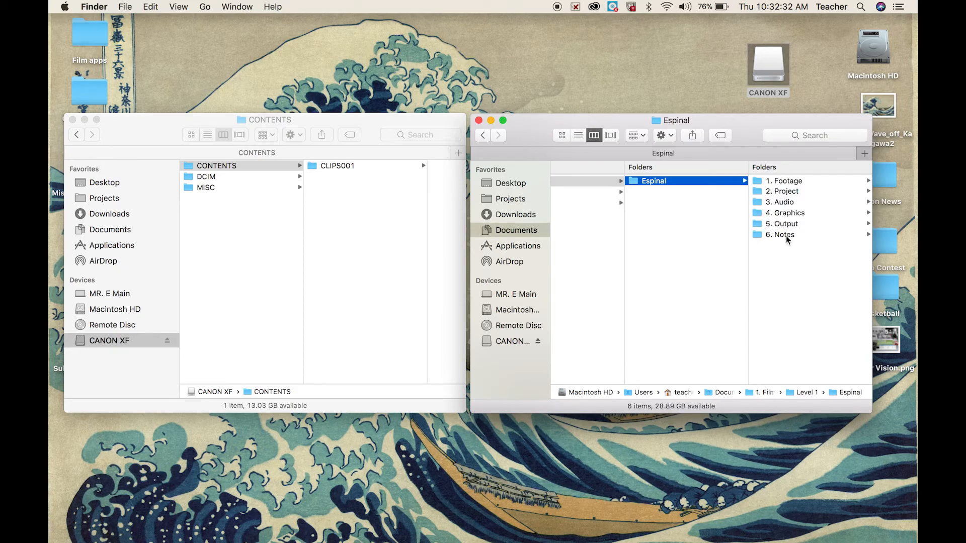
left_click(786, 180)
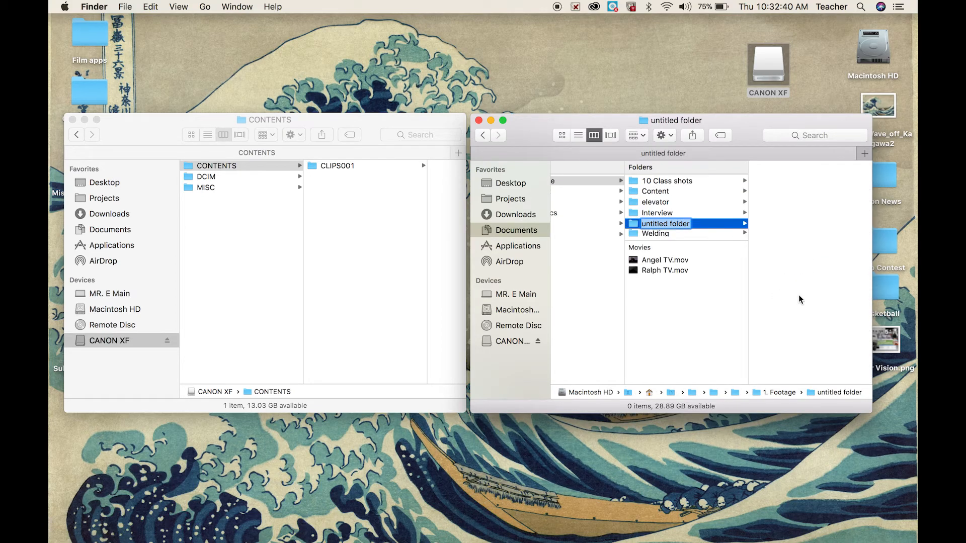
Name the new footage folder 'Project Name'.
type("Pro")
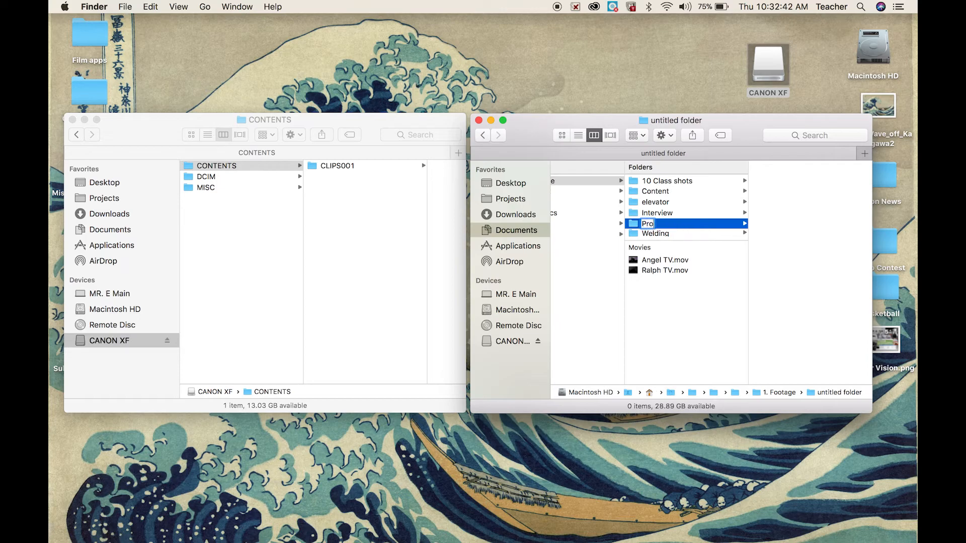
type("Project Name")
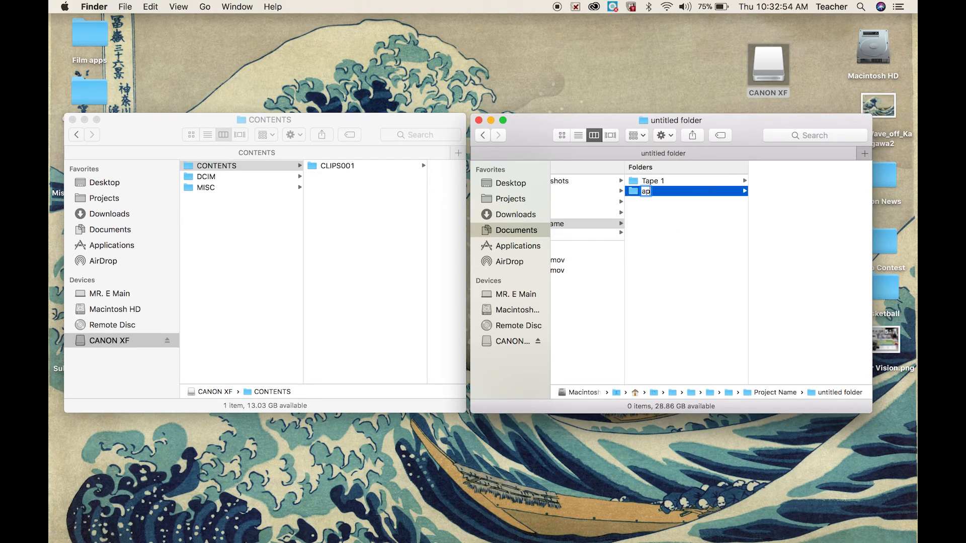
Name the second folder Tape 2 and select the Tape 1 folder for the copy.
type("Tape 2")
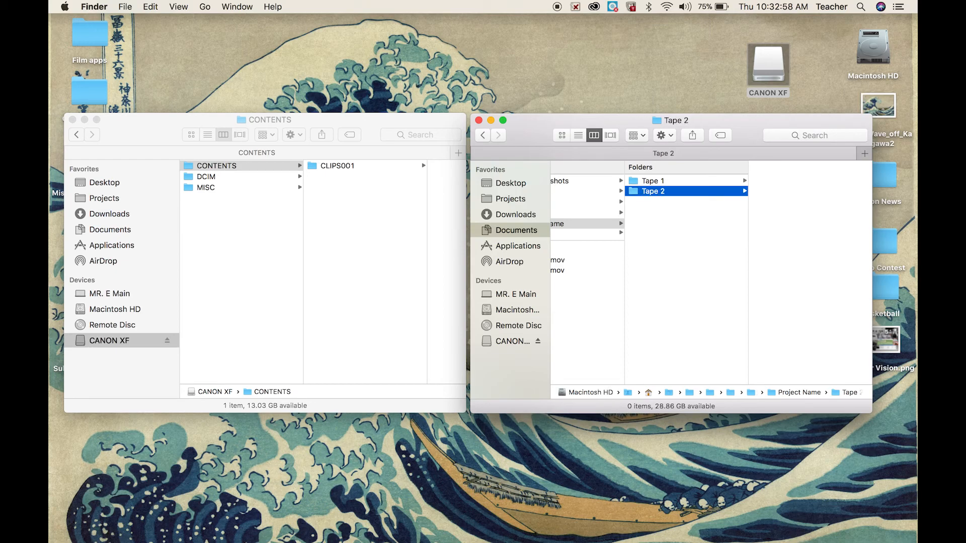
left_click(652, 180)
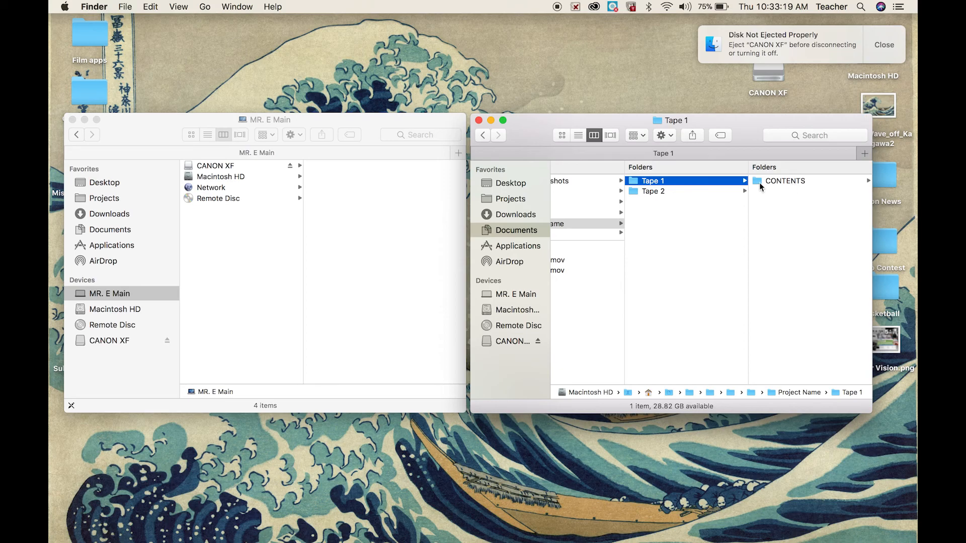
mouse_move(548, 140)
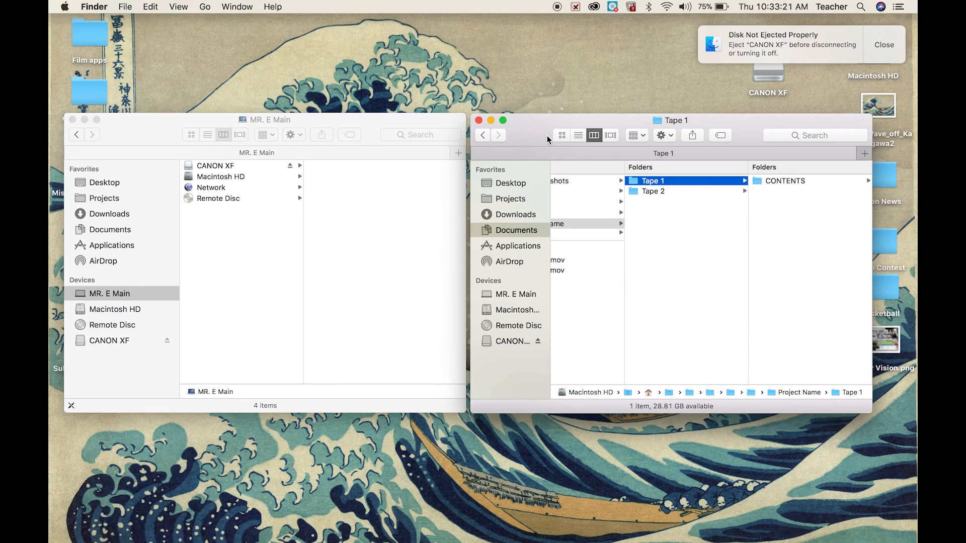